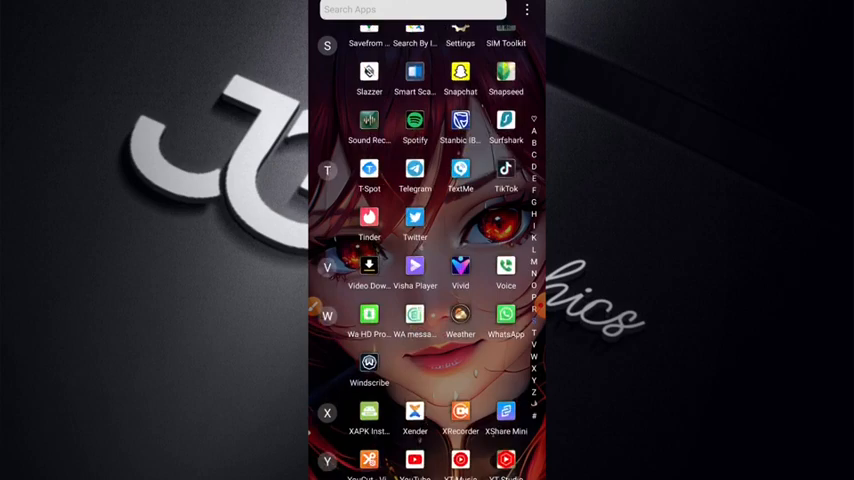
- Scroll the app drawer to reach the Chrome browser
scroll("up", 3)
type("p")
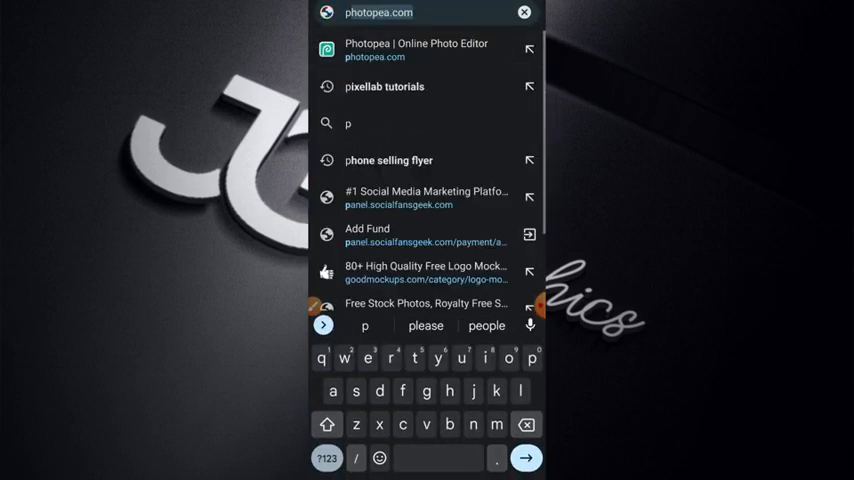
- Visit photopea.com and load the 3D logo mockup PSD with its placeholder logo
left_click(416, 48)
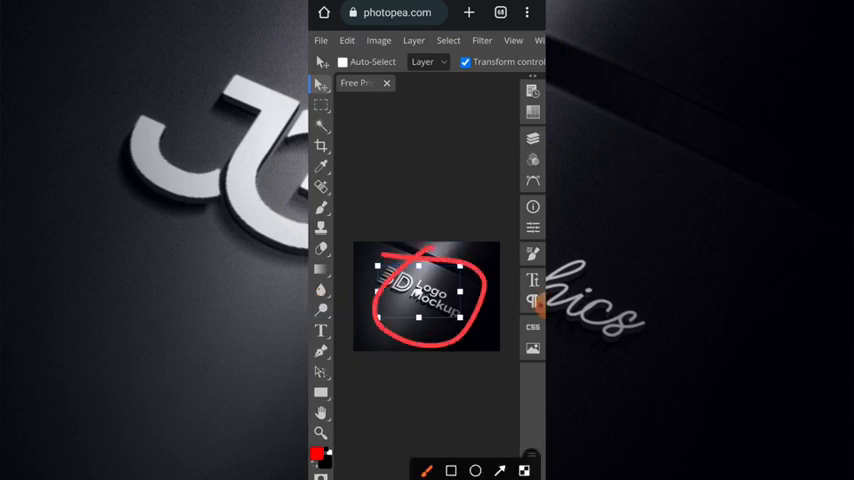
left_click(412, 40)
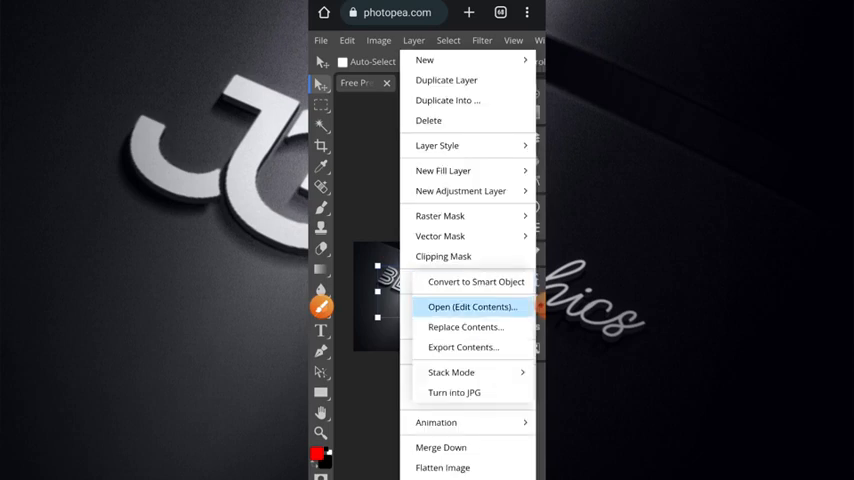
- Edit the smart object contents and start Open & Place to browse for an image
left_click(470, 308)
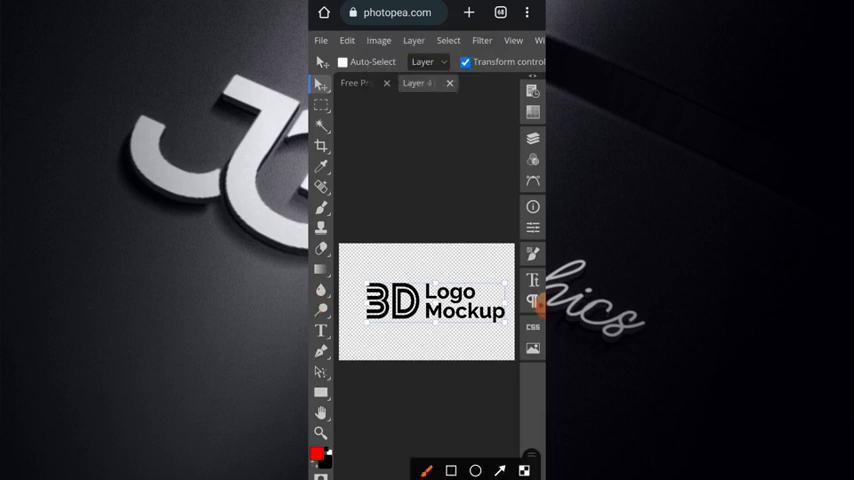
left_click(320, 40)
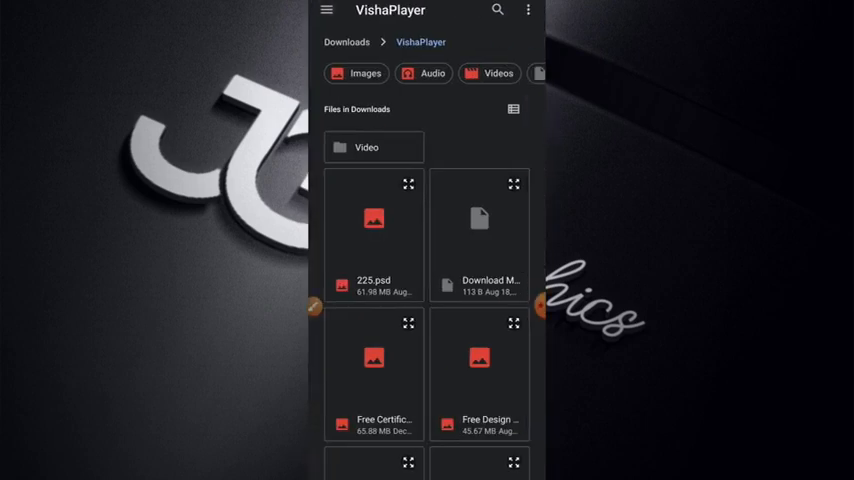
- Pick the JG logo from the device's image folder and confirm its placement over the placeholder
left_click(364, 72)
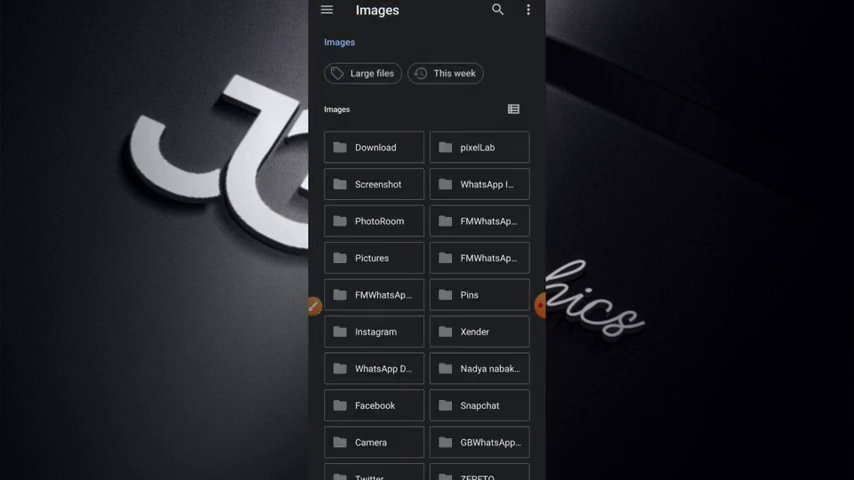
left_click(478, 148)
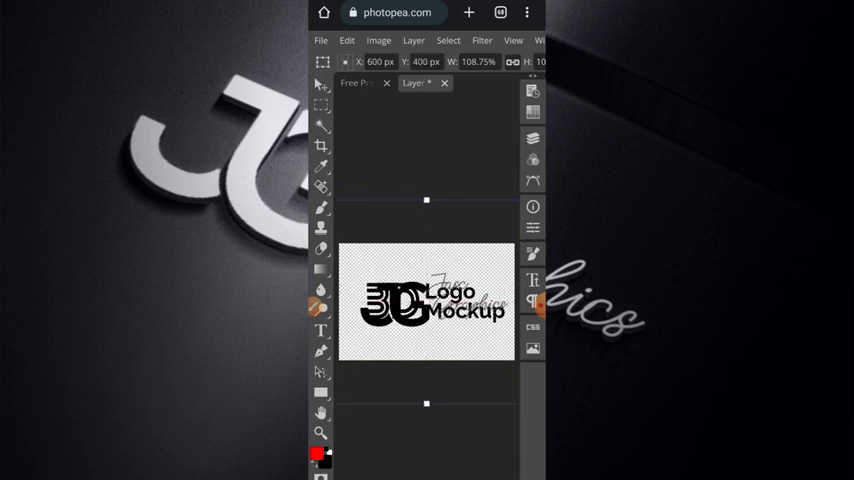
left_click(320, 86)
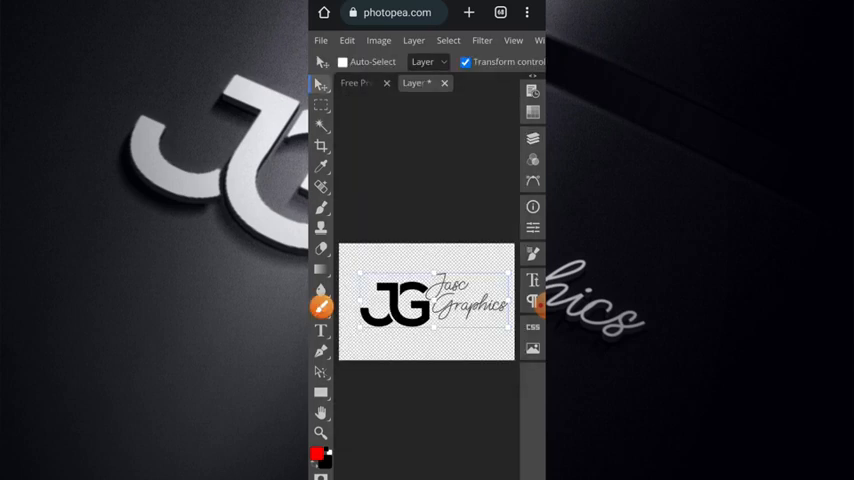
- Bring up the File menu to save the smart object now showing only the JG logo
left_click(320, 40)
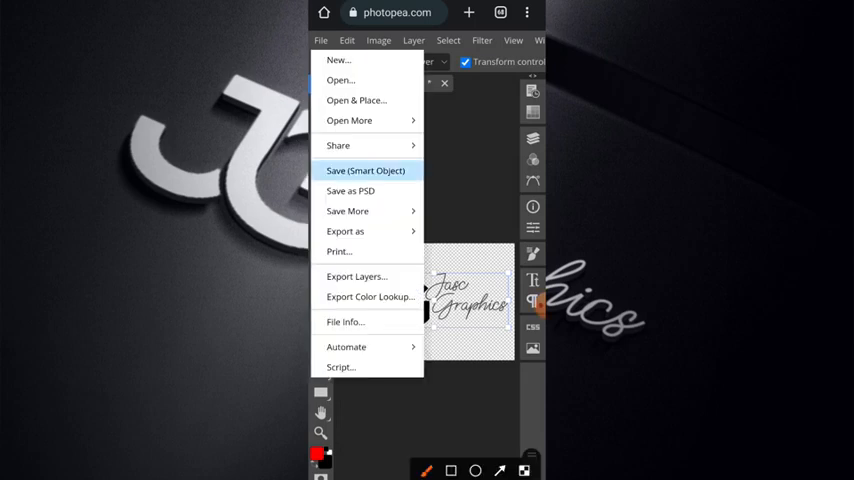
- Save the smart object so the mockup shows the JG logo, then start a JPG export at 2000×1500
left_click(364, 170)
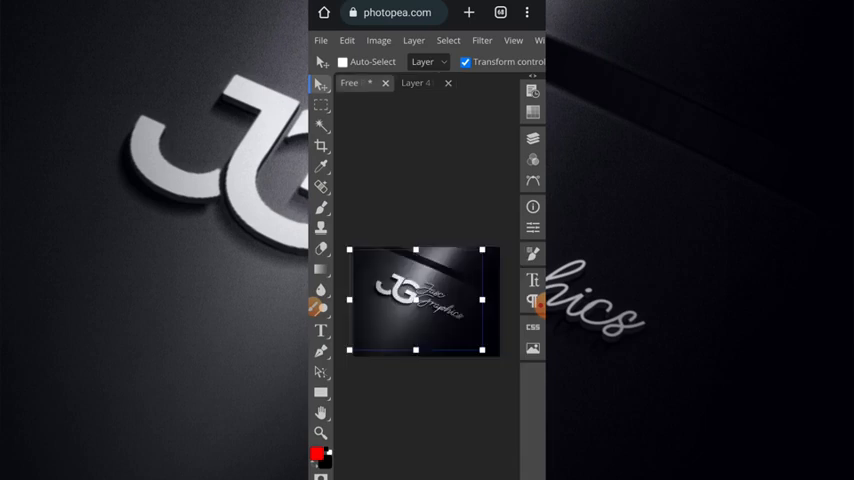
left_click(320, 40)
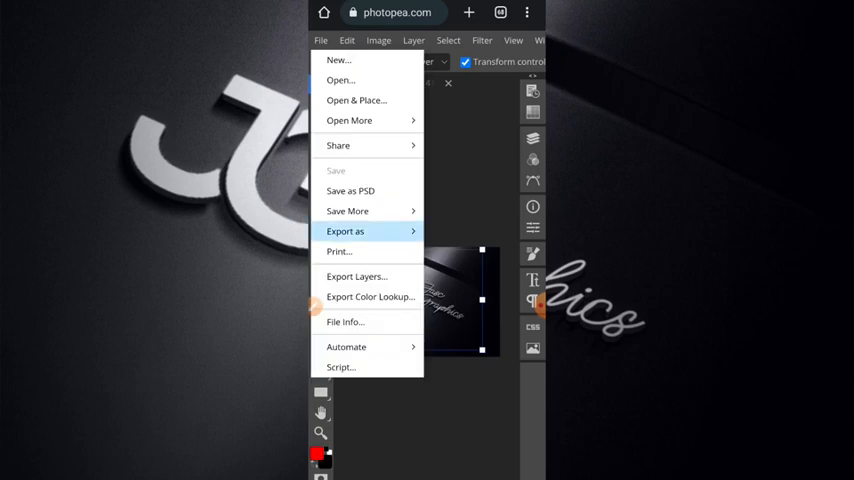
left_click(344, 232)
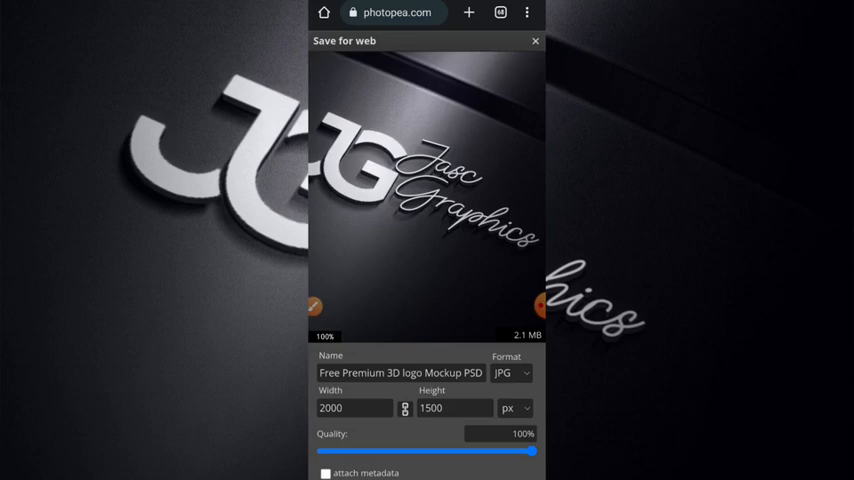